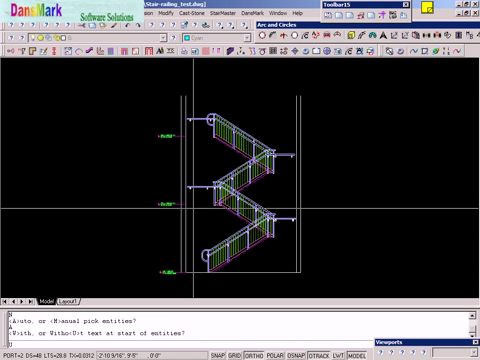
Step: Accept the text placement prompt and name the new finish floor function FF
key("Return")
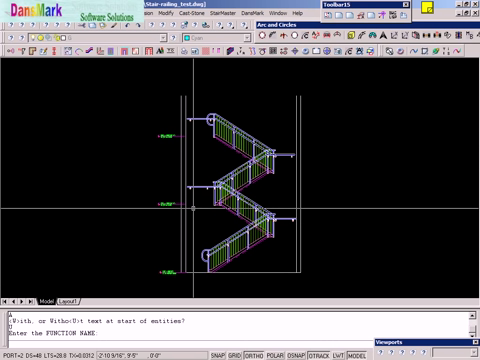
type("FF")
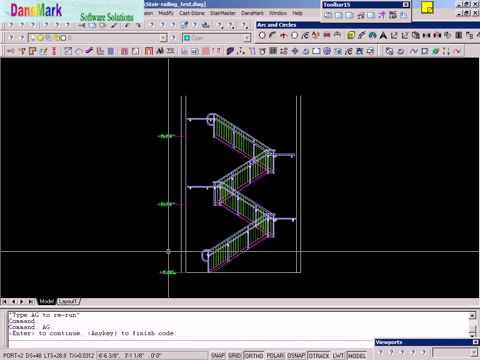
Step: Continue past the prompt so the floor and wall code opens in Visual LISP
key("Return")
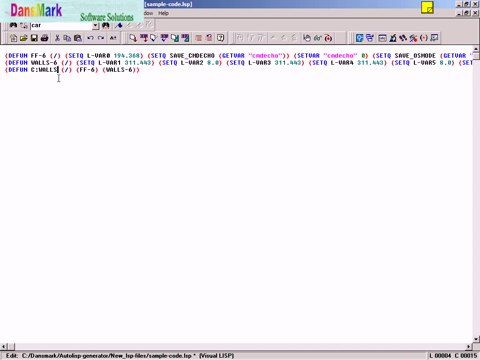
Step: Change the command name in the DEFUN line from C:WALLS to C:WALL
key("Backspace")
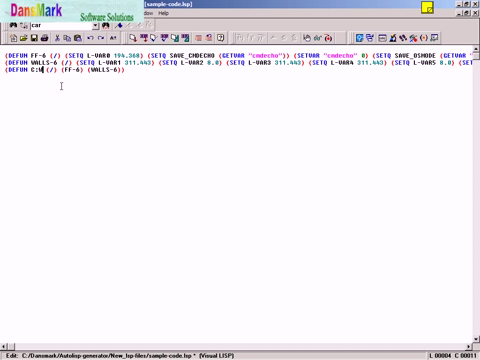
type("ALL")
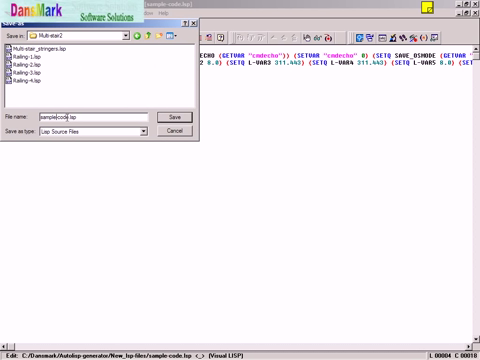
Step: Save the edited code as WALL-6.lsp in the Multi-stair2 folder
right_click(80, 114)
type("WALL-6")
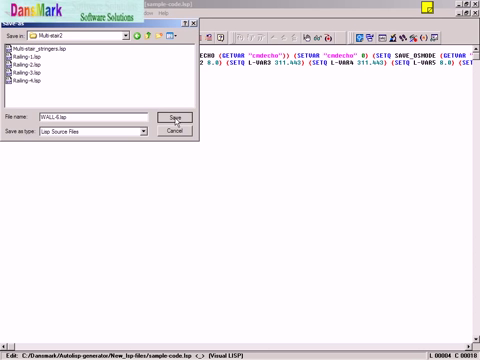
left_click(172, 114)
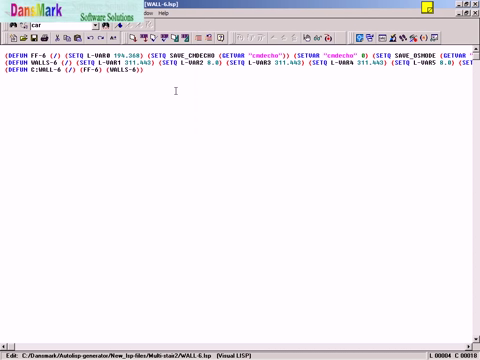